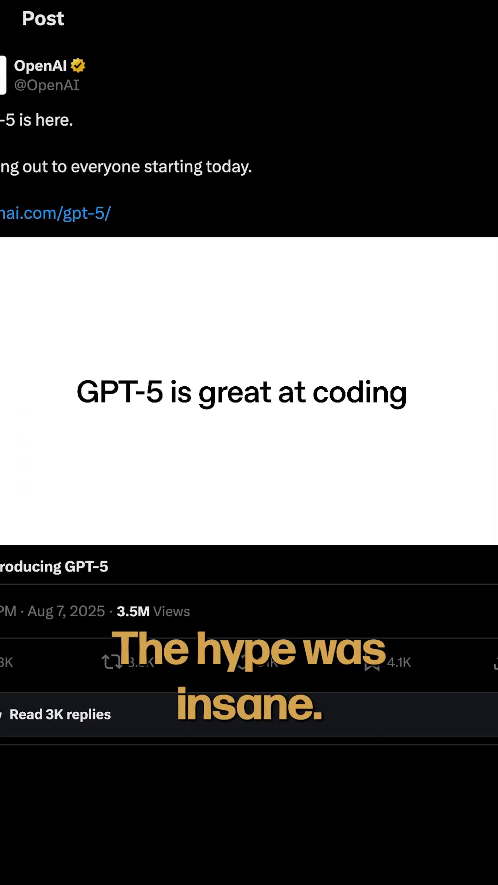
type("Create a beautiful infinite canvas app where I can drag and drop photos, text files, and websites all in one html file. Make sure videos are play")
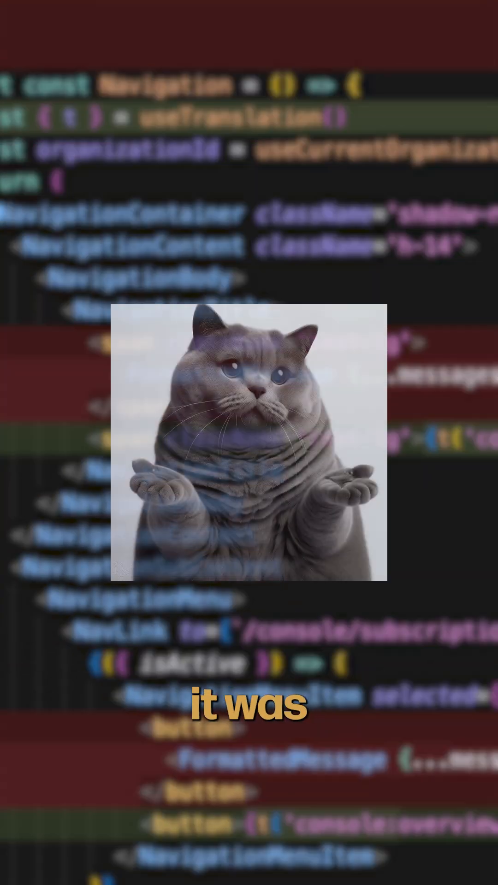
scroll("down", 3)
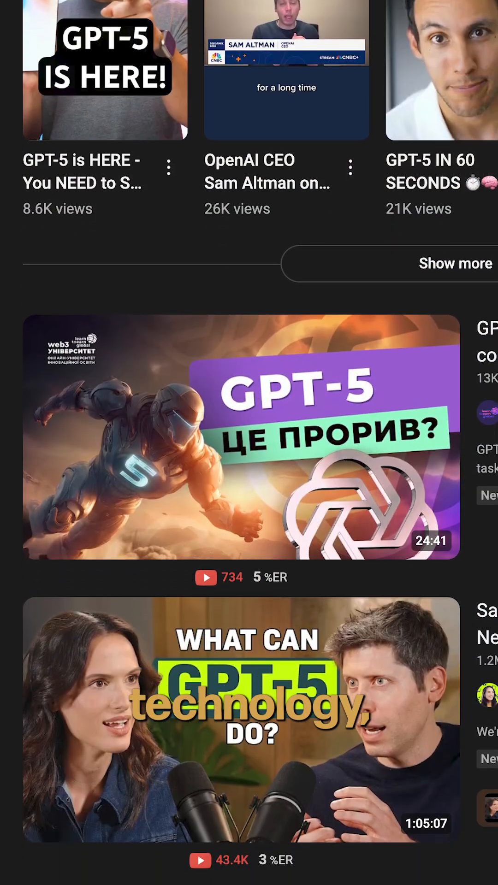
scroll("down", 3)
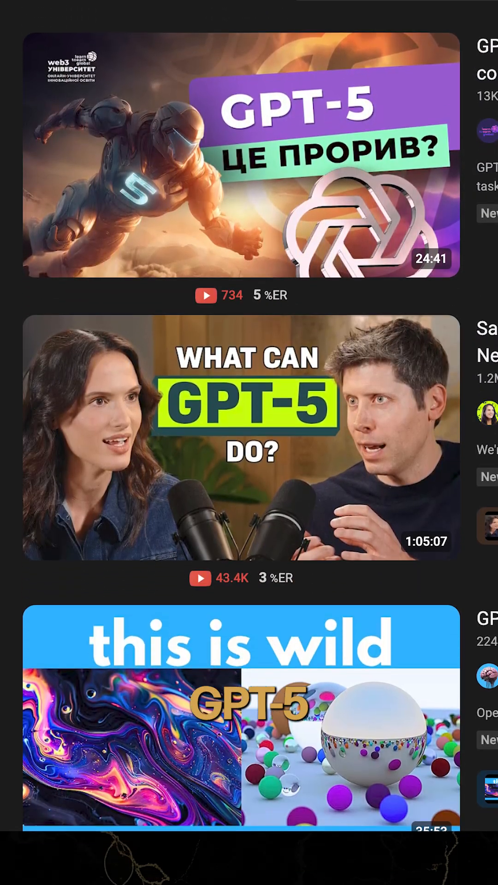